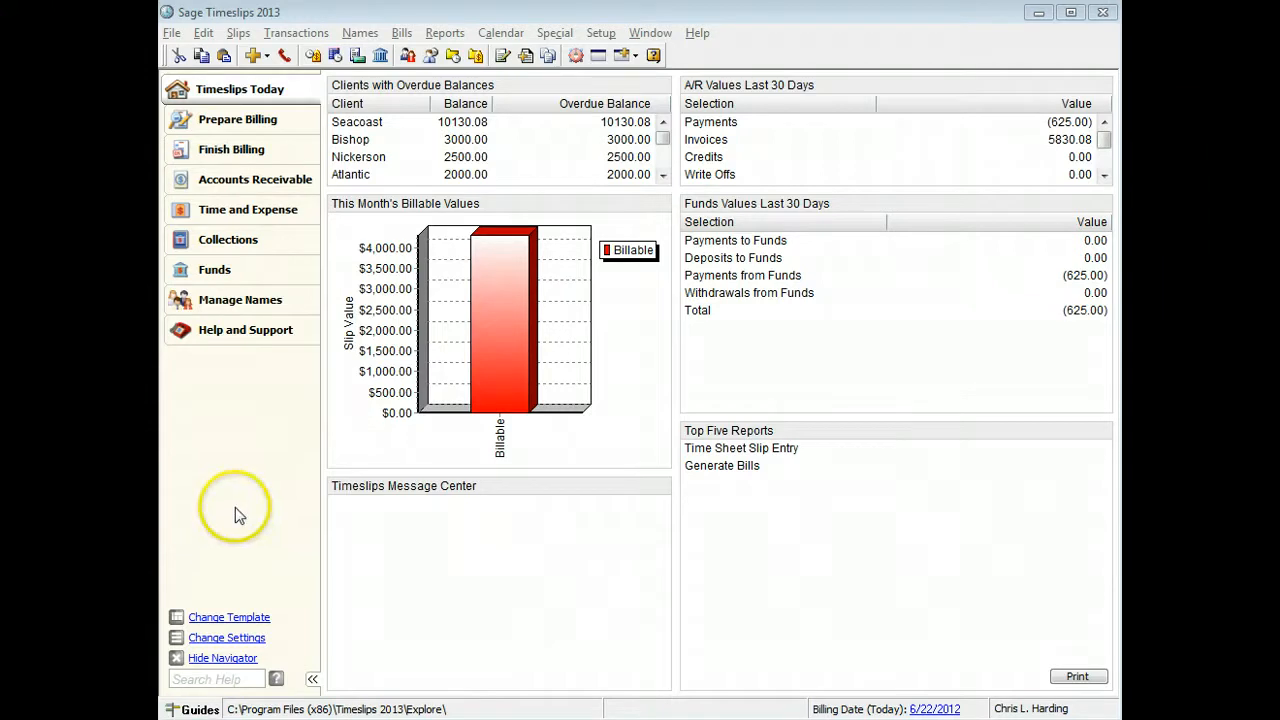
- Open My Bill Layout from Bills > Bill and Statement Layouts for editing
{"action": "left_click", "coordinate": [401, 33]}
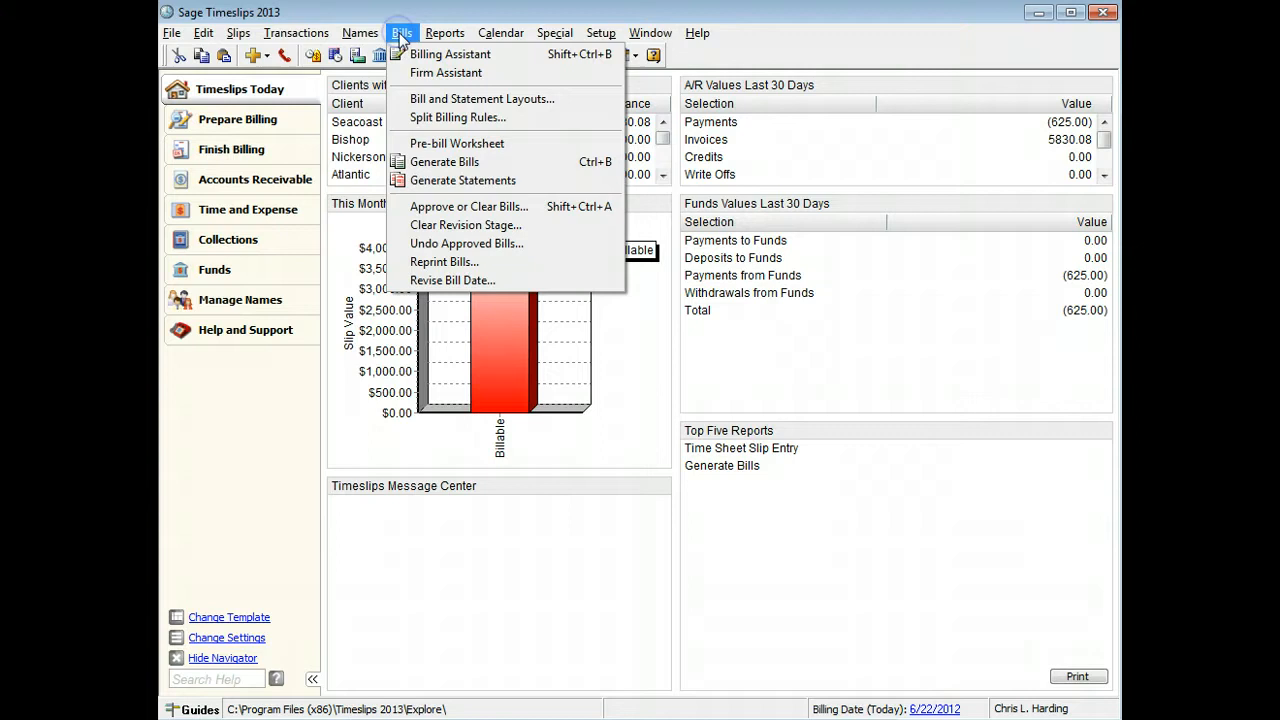
{"action": "left_click", "coordinate": [481, 98]}
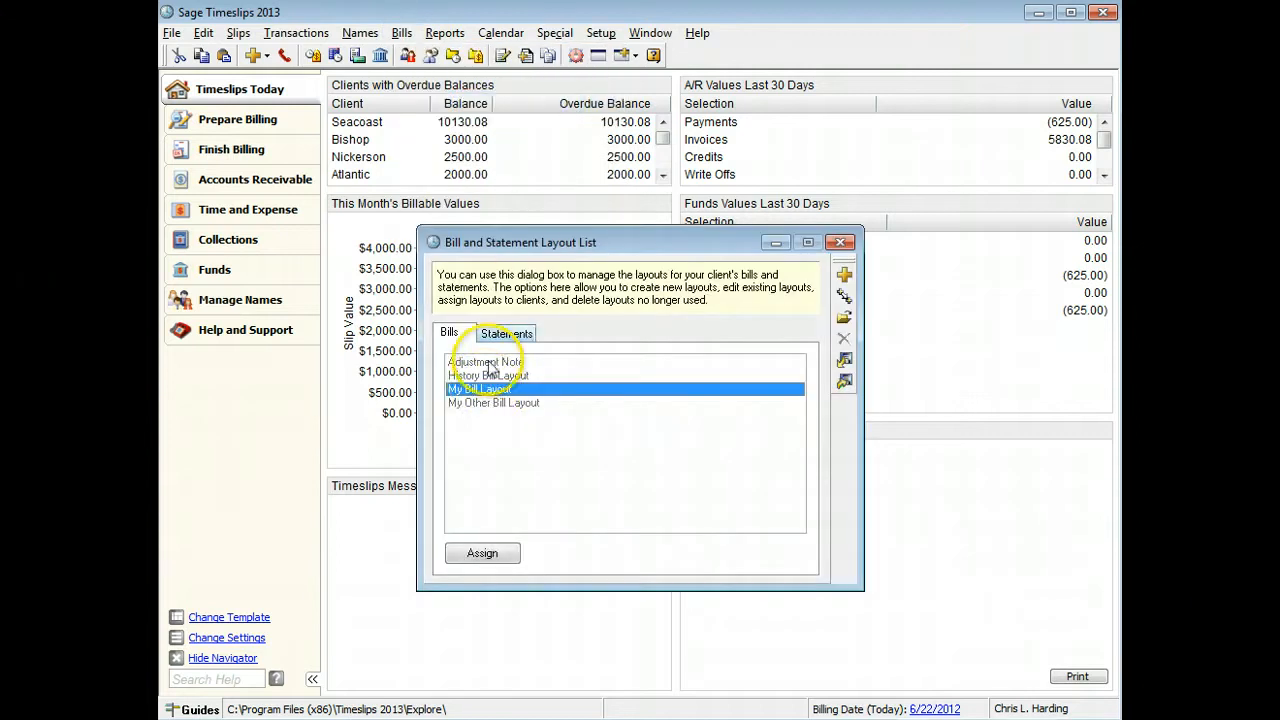
{"action": "double_click", "coordinate": [480, 389]}
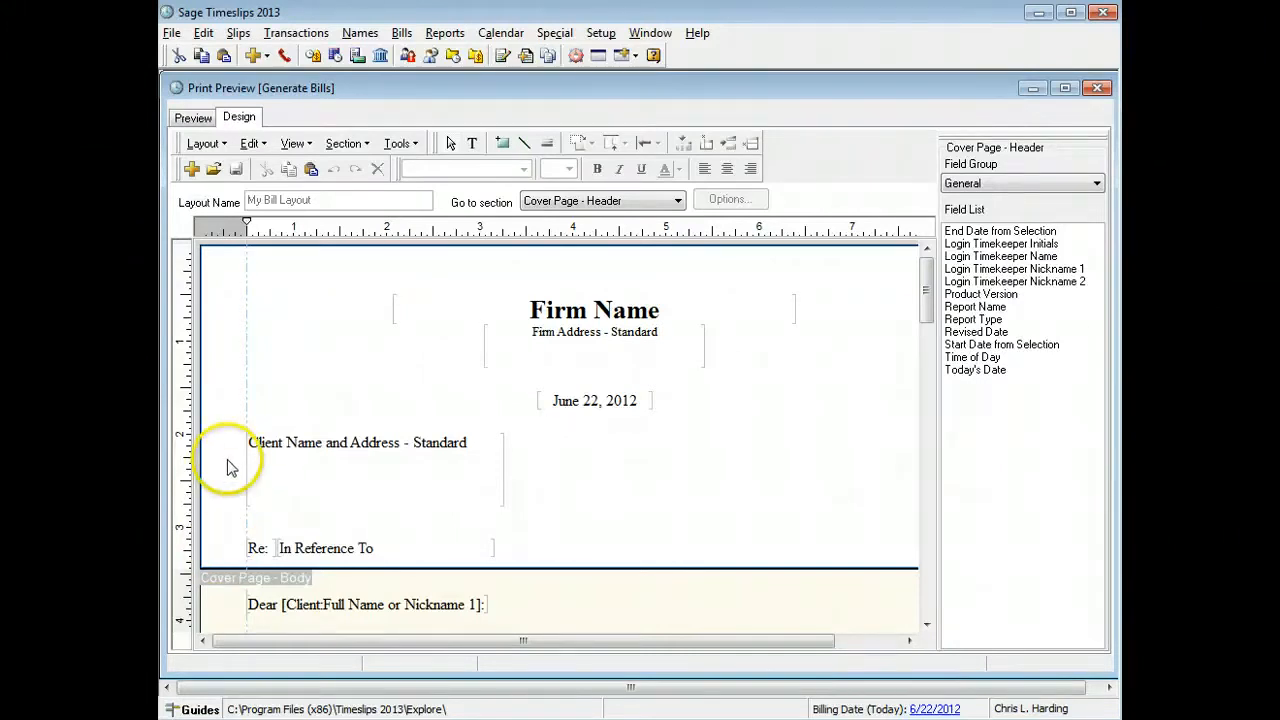
{"action": "left_click", "coordinate": [206, 143]}
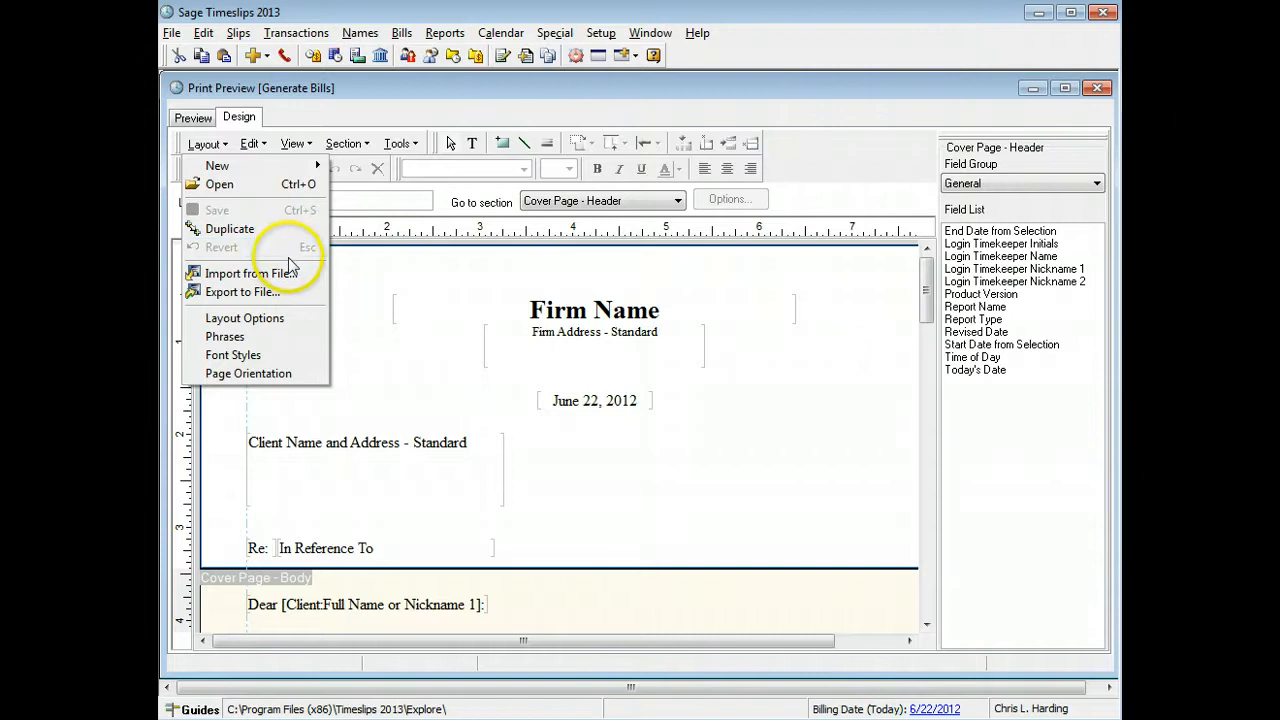
{"action": "mouse_move", "coordinate": [242, 291]}
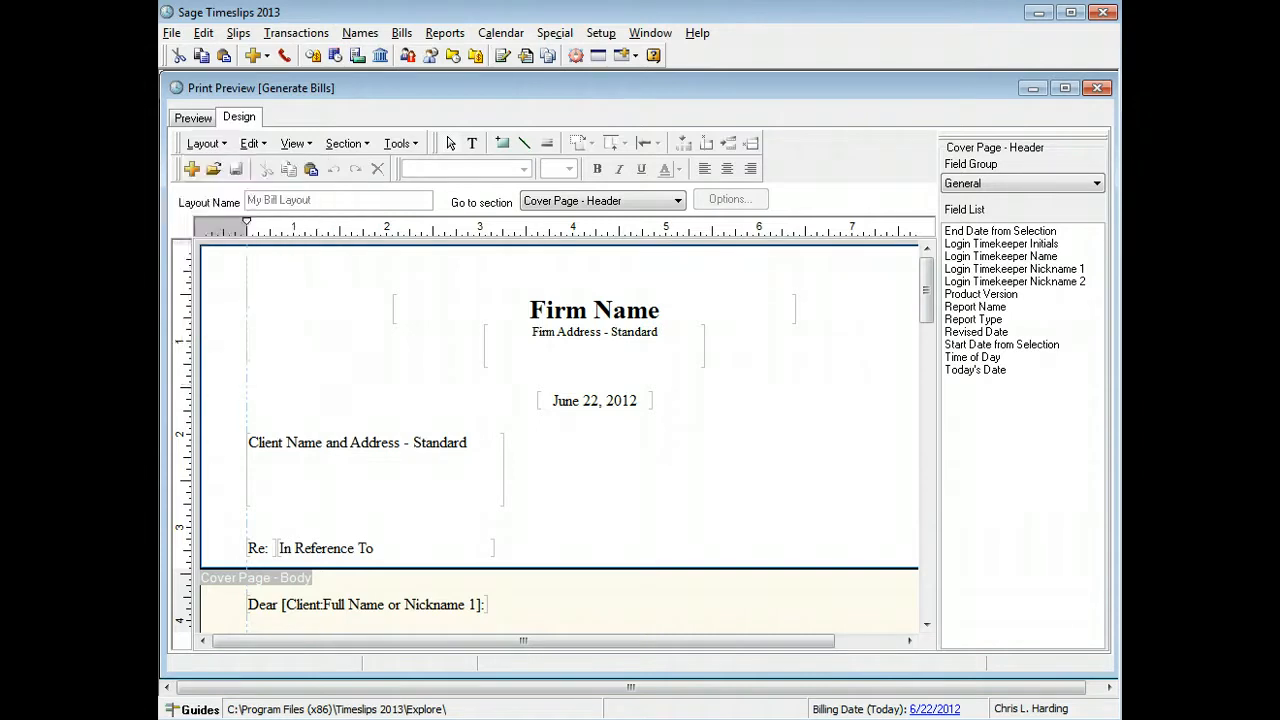
{"action": "left_click", "coordinate": [205, 143]}
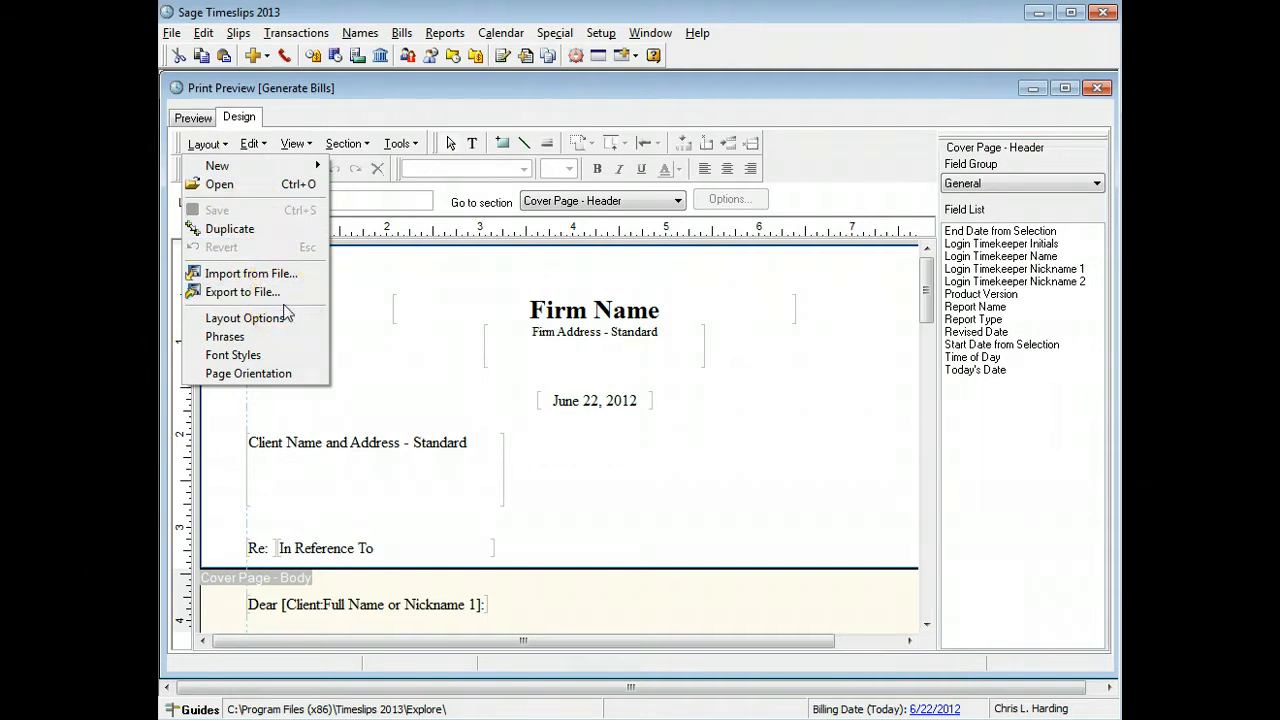
{"action": "mouse_move", "coordinate": [244, 317]}
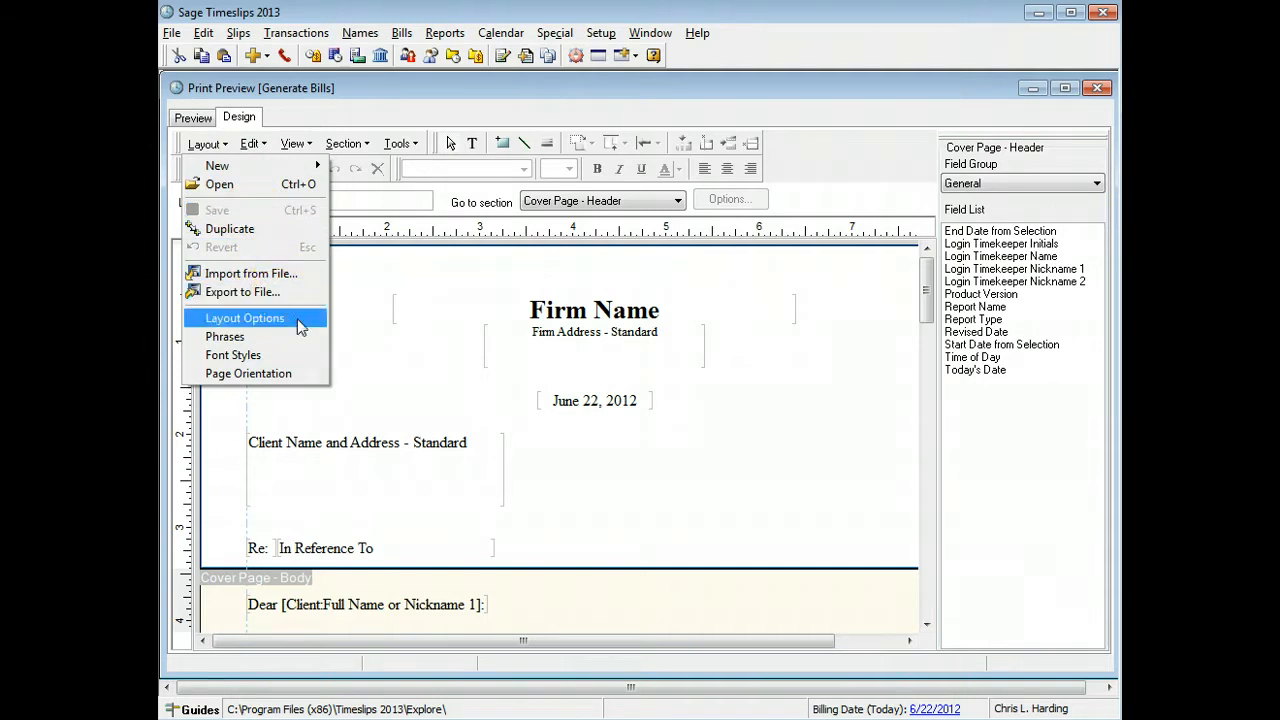
{"action": "mouse_move", "coordinate": [224, 336]}
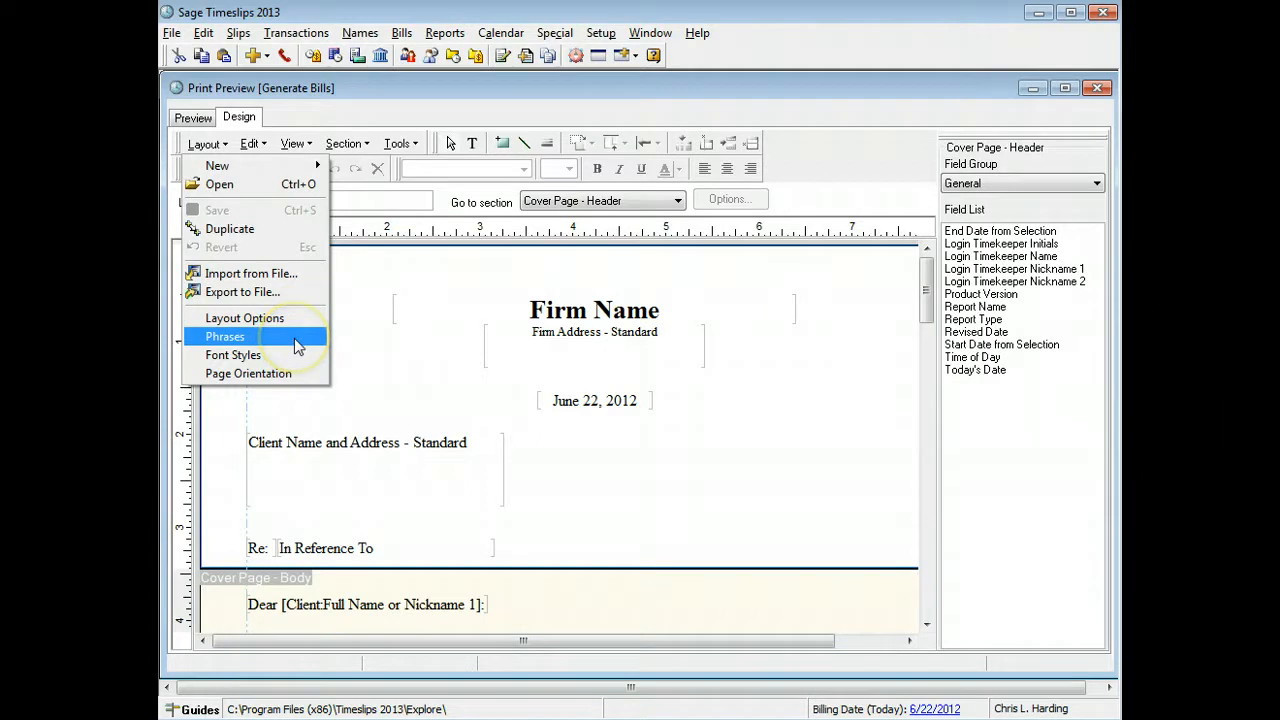
{"action": "mouse_move", "coordinate": [233, 355]}
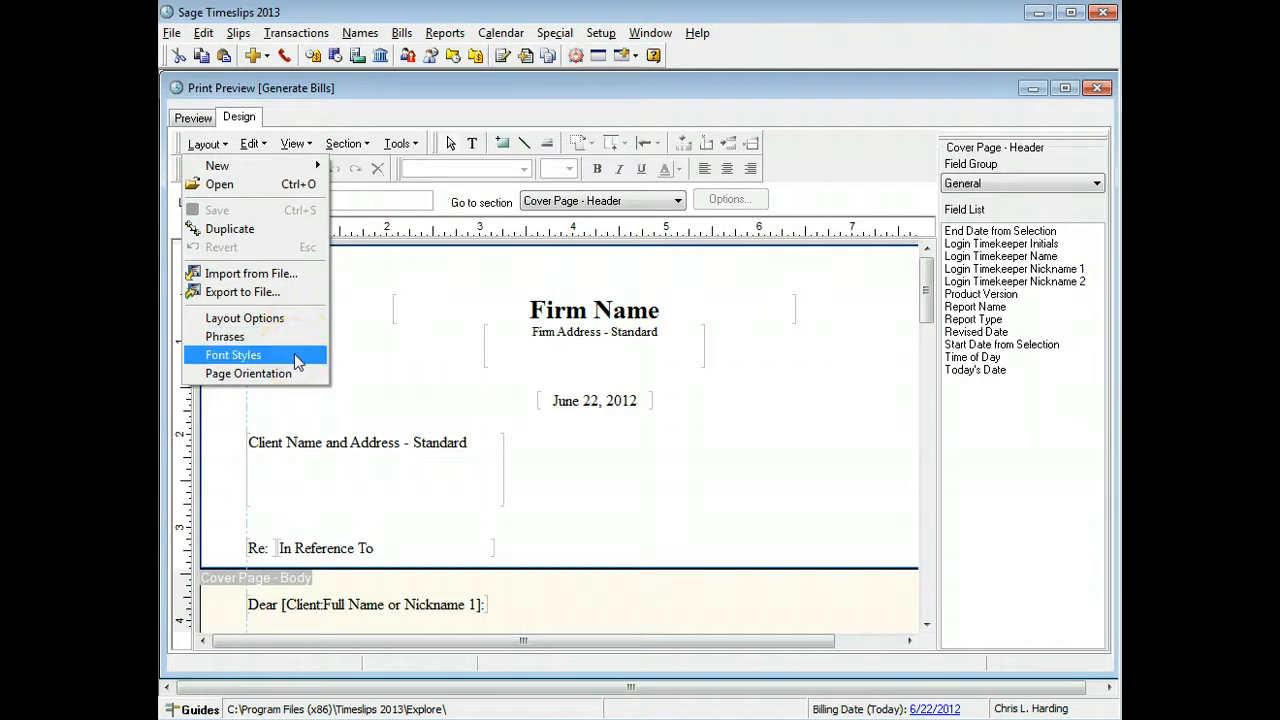
{"action": "mouse_move", "coordinate": [248, 373]}
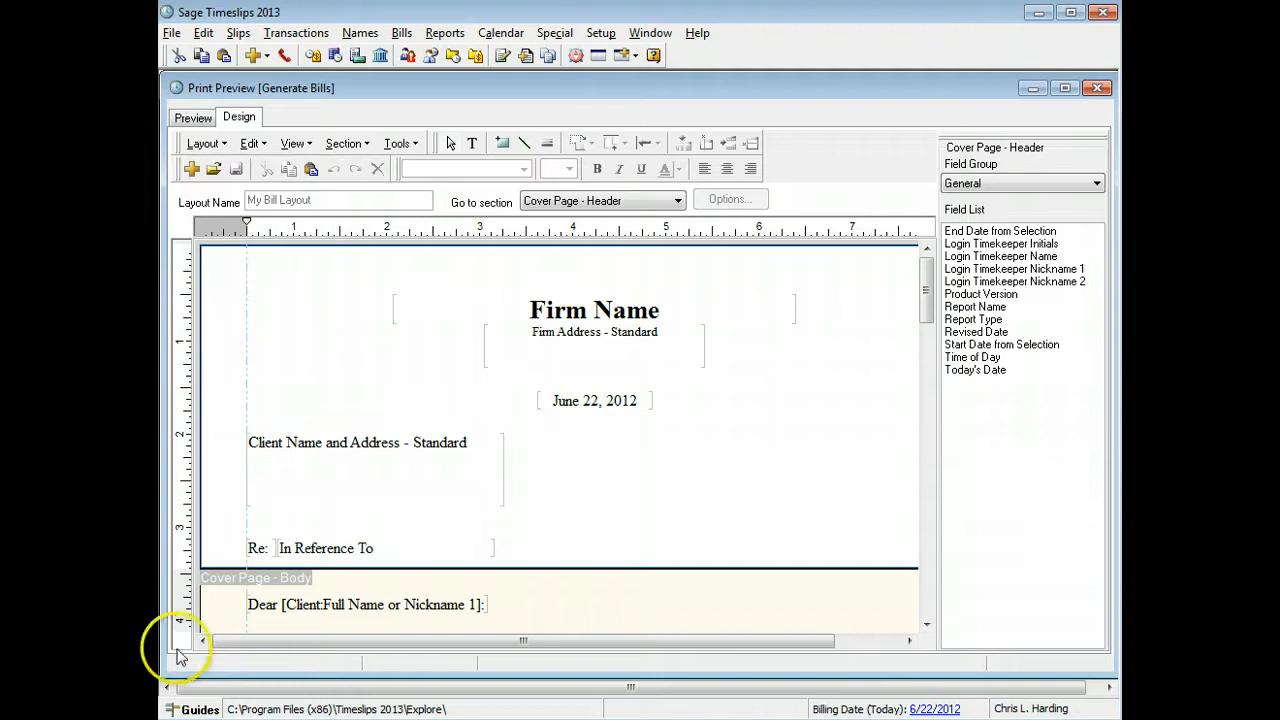
{"action": "left_click", "coordinate": [251, 143]}
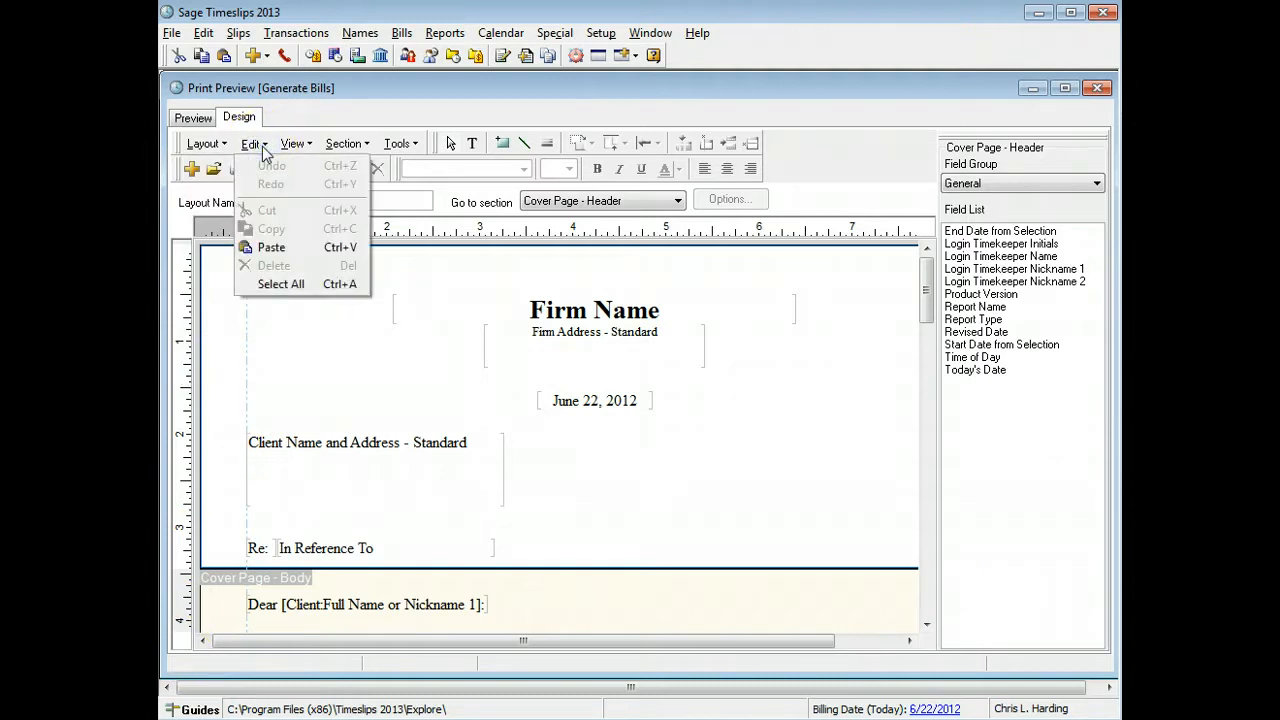
{"action": "mouse_move", "coordinate": [300, 210]}
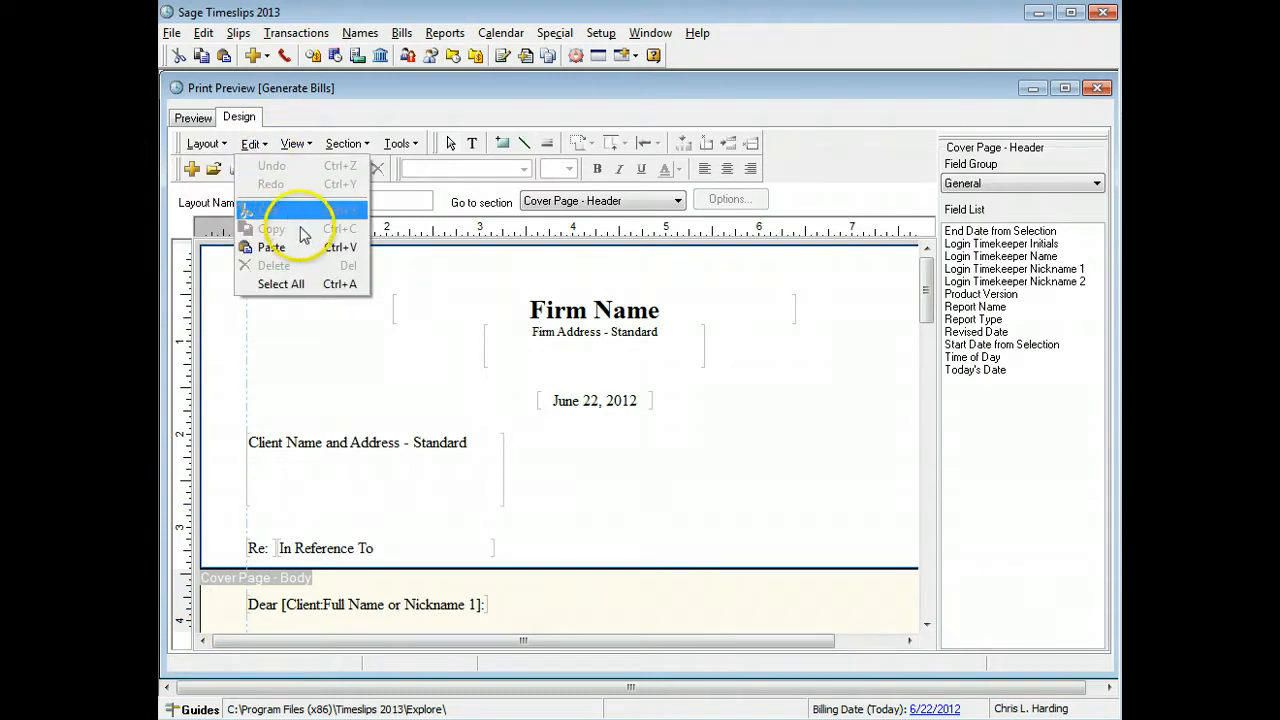
{"action": "mouse_move", "coordinate": [290, 247]}
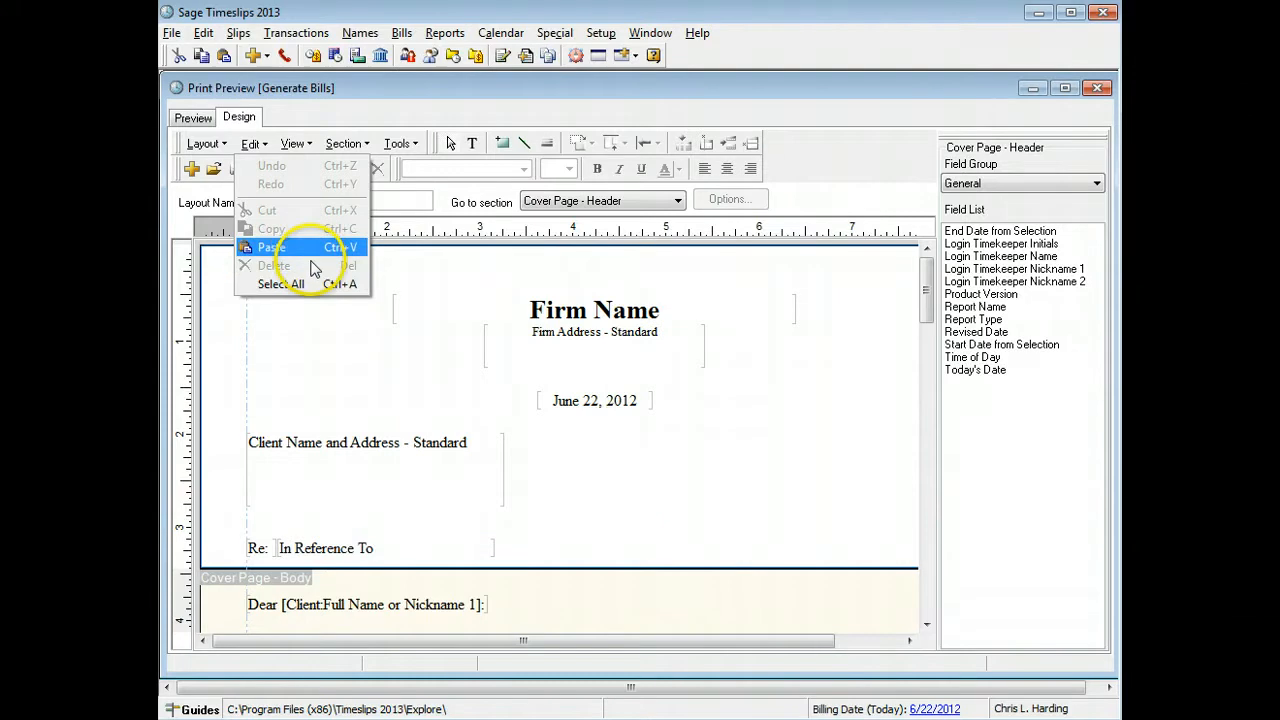
{"action": "mouse_move", "coordinate": [300, 265]}
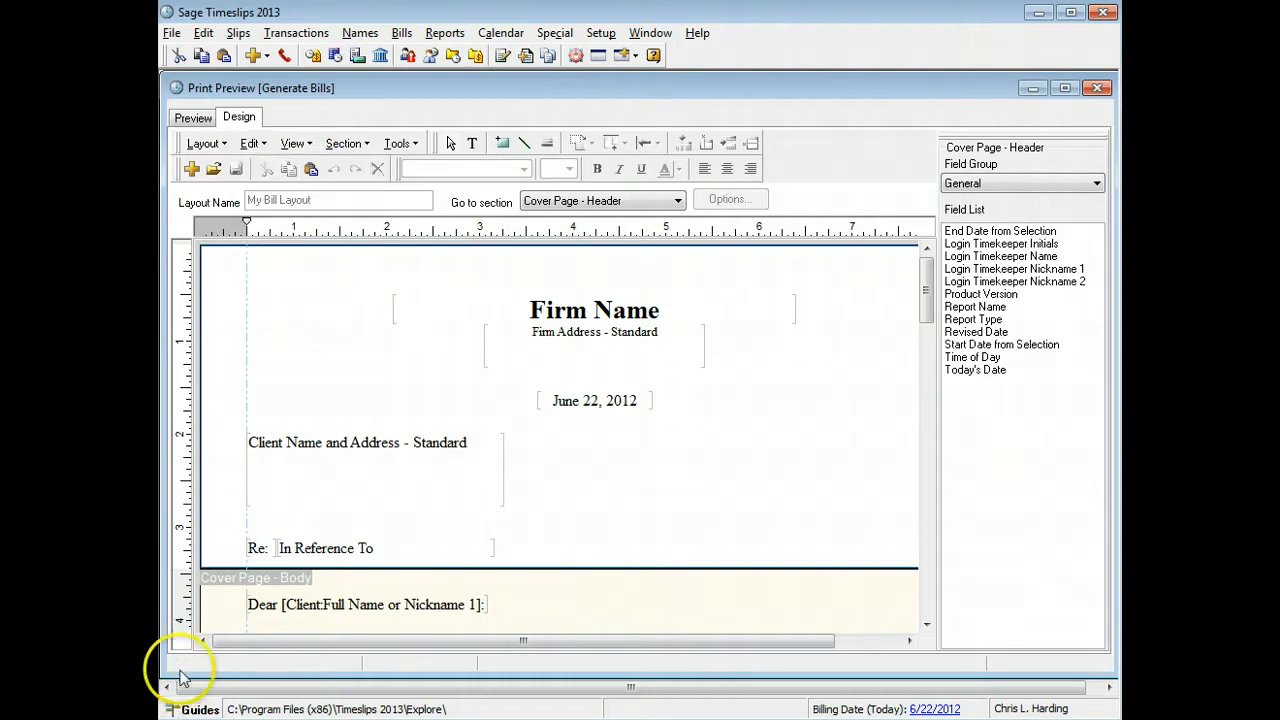
{"action": "left_click", "coordinate": [295, 143]}
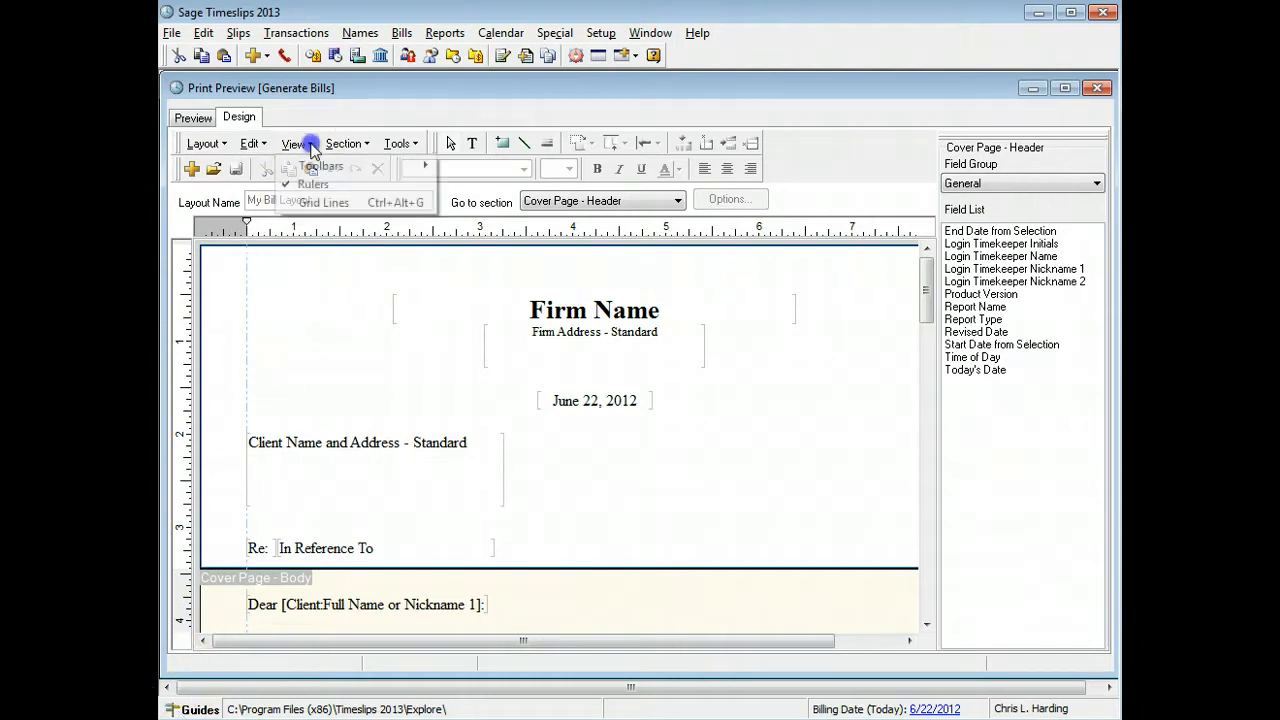
{"action": "left_click", "coordinate": [320, 165]}
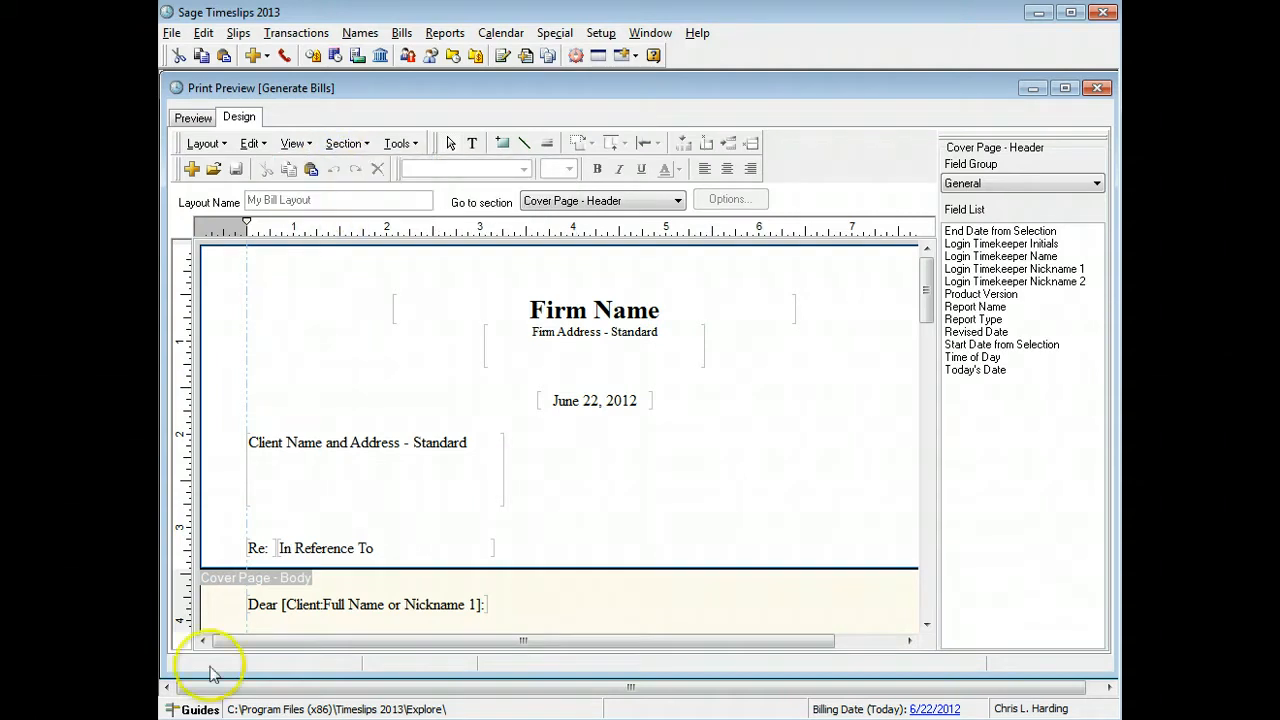
{"action": "left_click", "coordinate": [345, 143]}
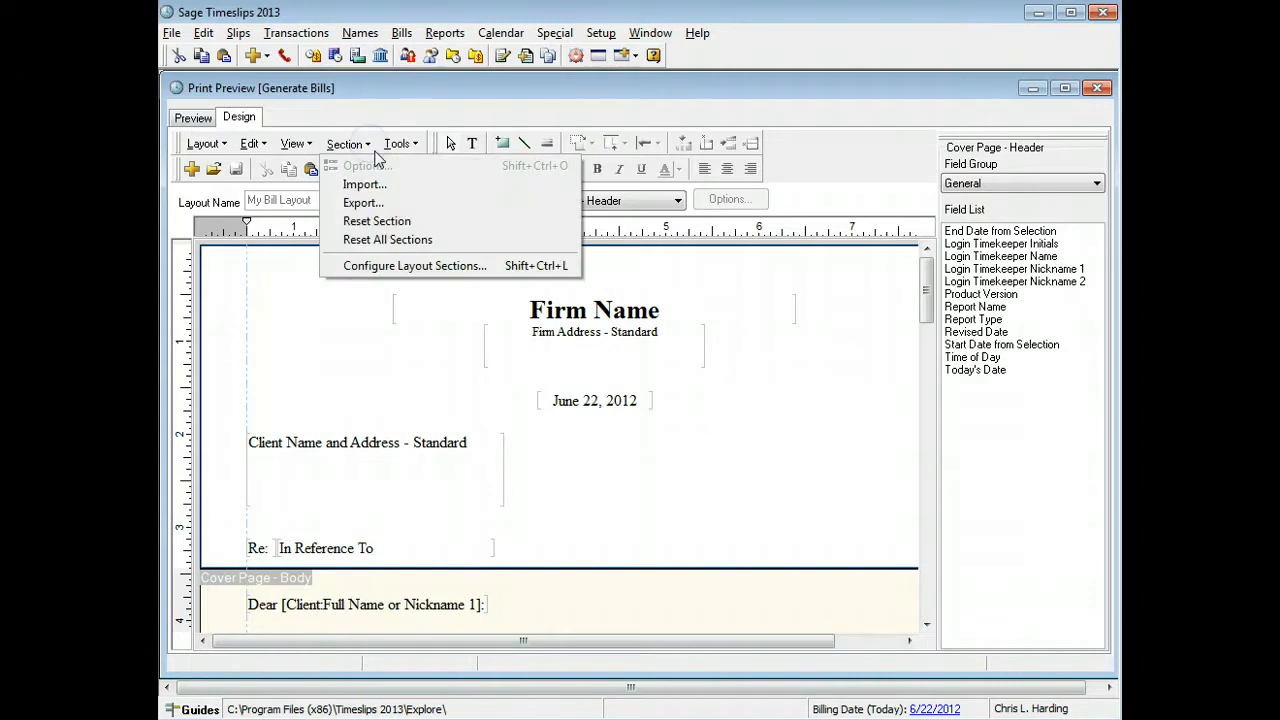
{"action": "left_click", "coordinate": [414, 265]}
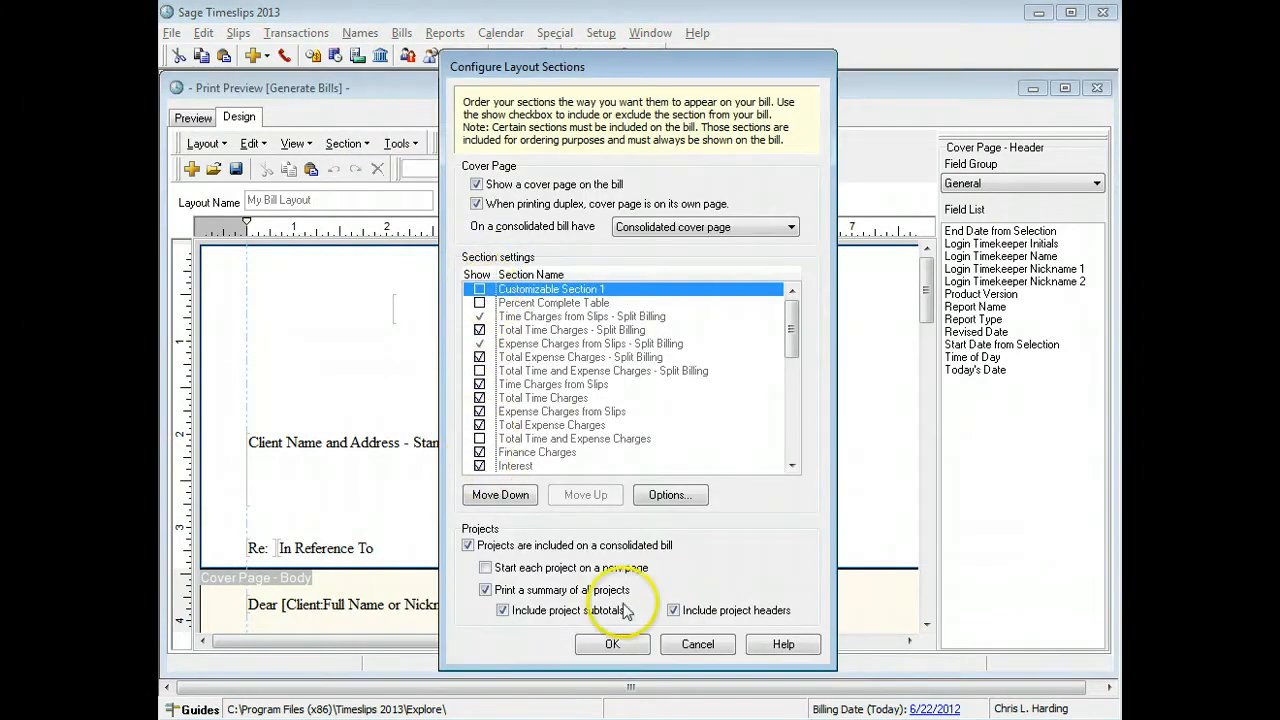
{"action": "left_click", "coordinate": [612, 644]}
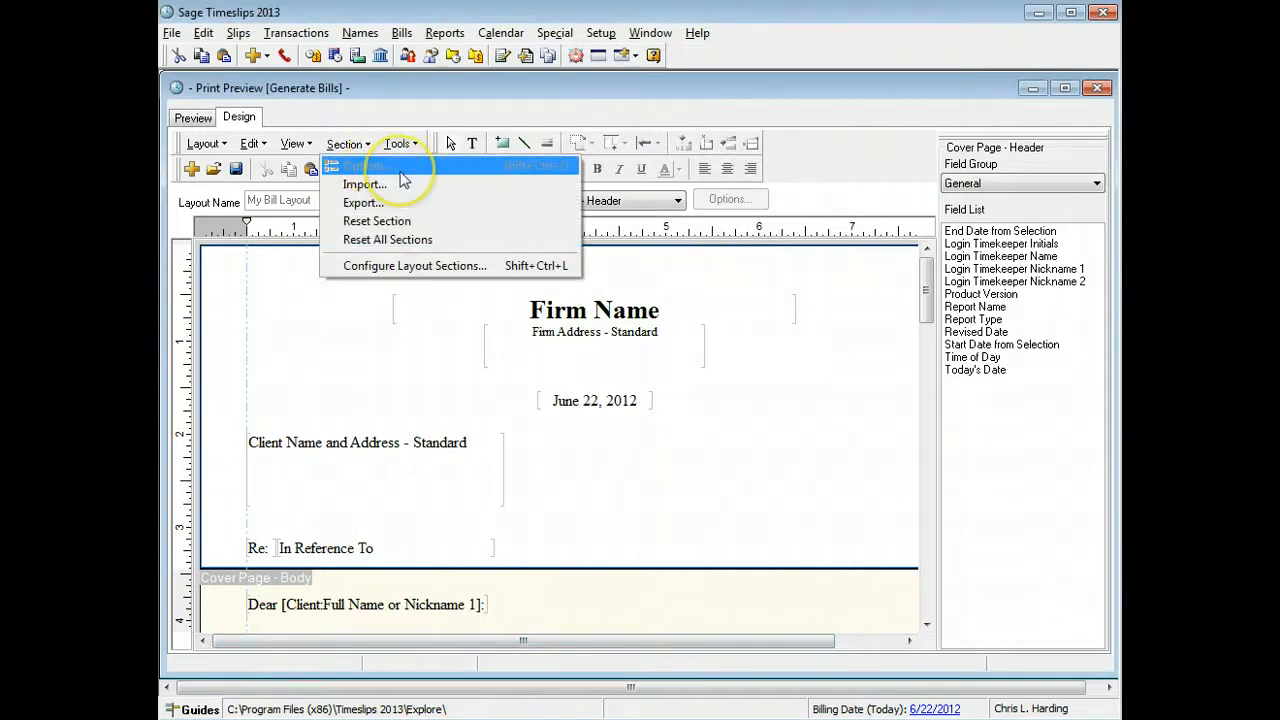
{"action": "mouse_move", "coordinate": [405, 202]}
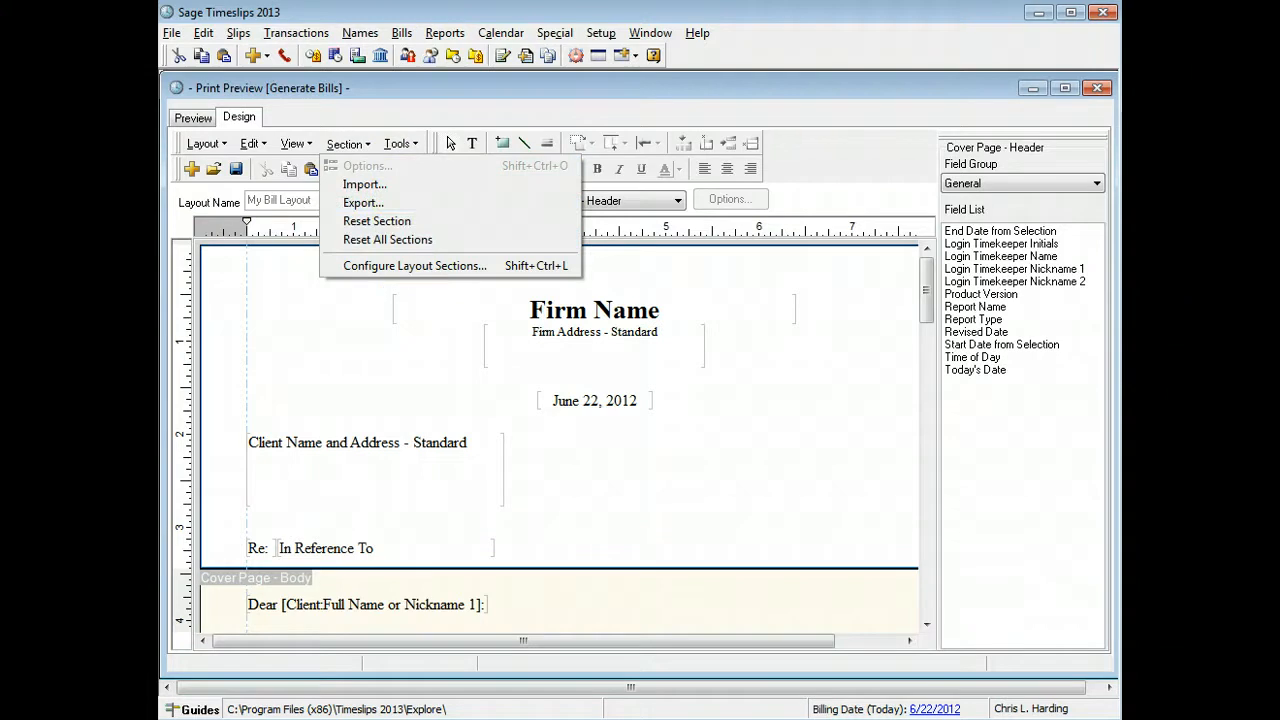
{"action": "left_click", "coordinate": [398, 143]}
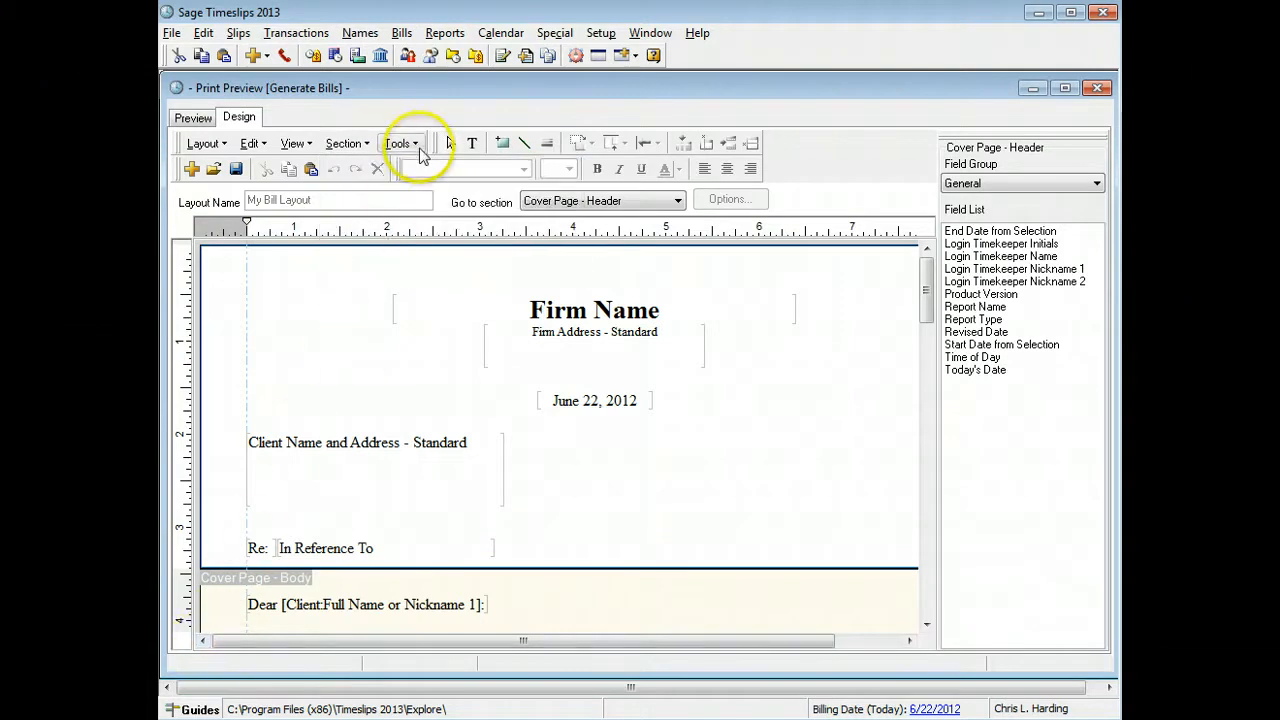
{"action": "left_click", "coordinate": [398, 143]}
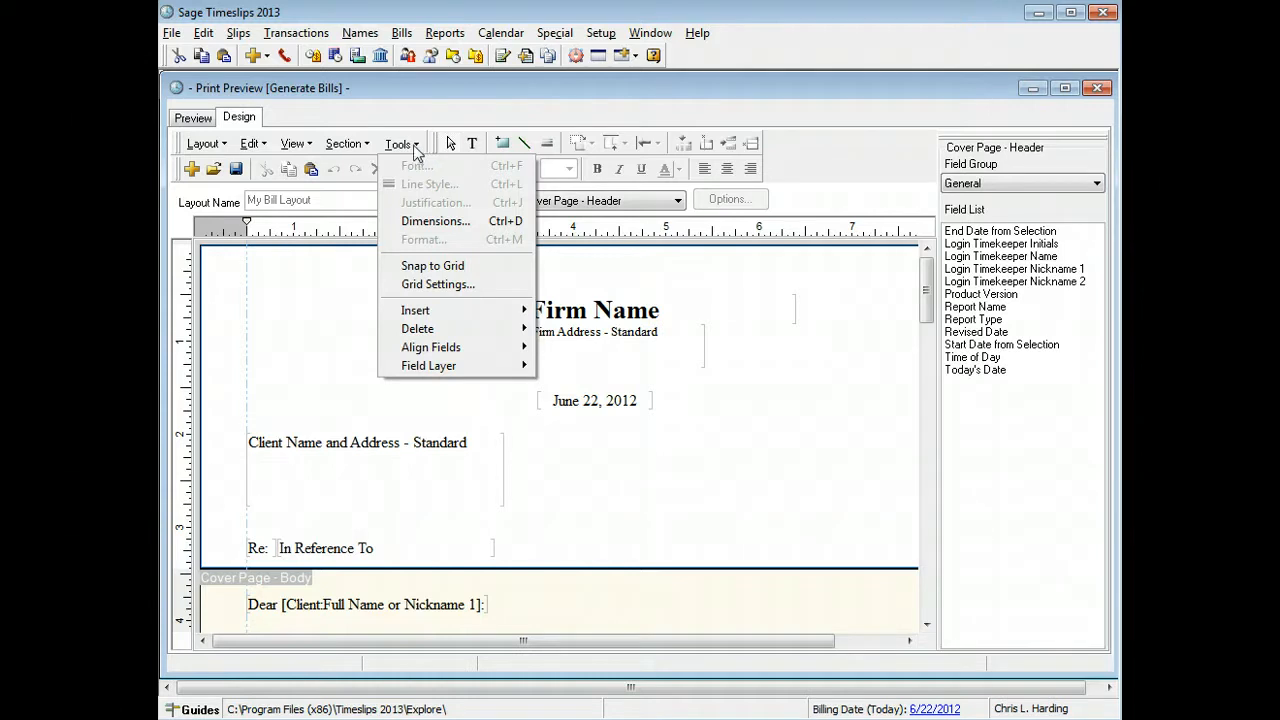
{"action": "mouse_move", "coordinate": [420, 166]}
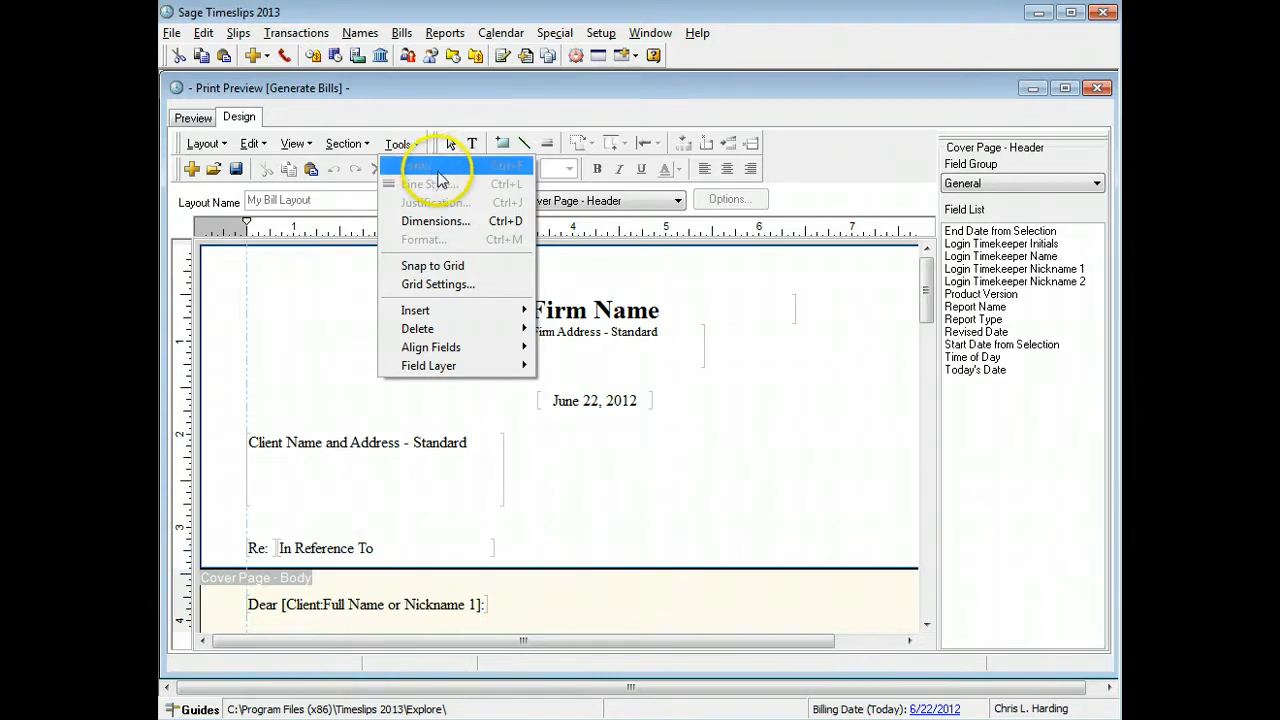
{"action": "mouse_move", "coordinate": [460, 185]}
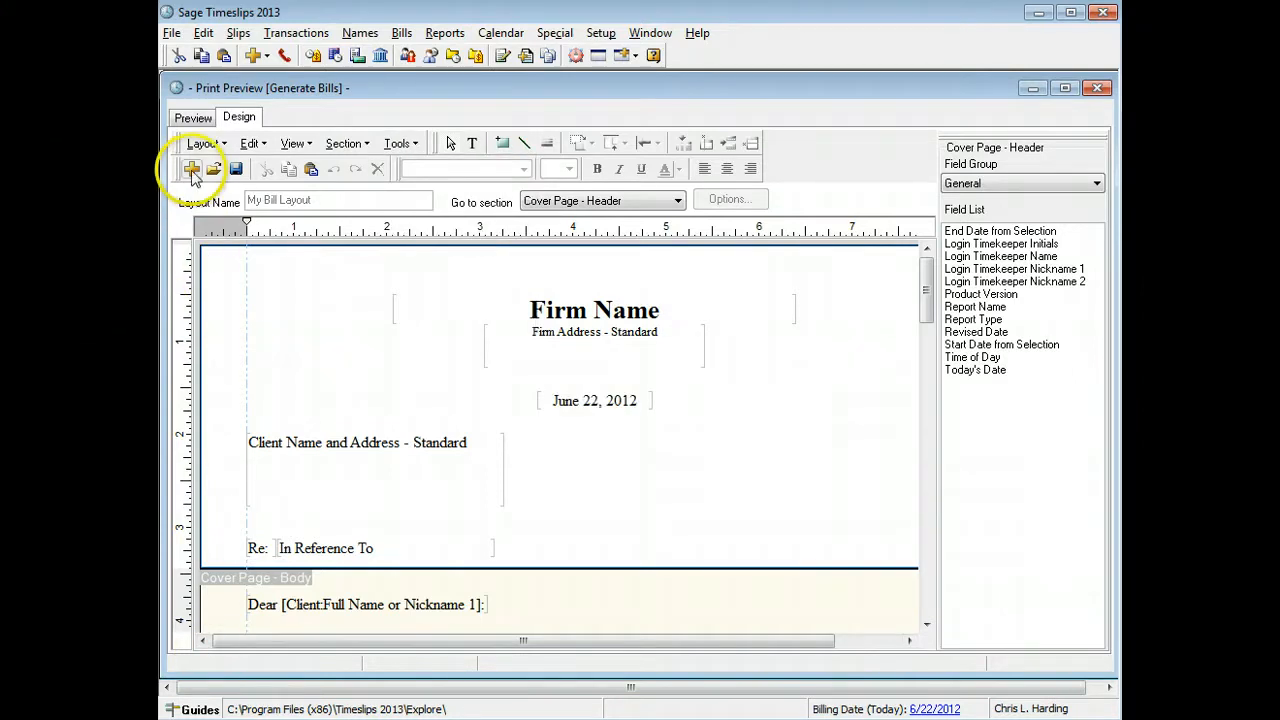
{"action": "mouse_move", "coordinate": [214, 169]}
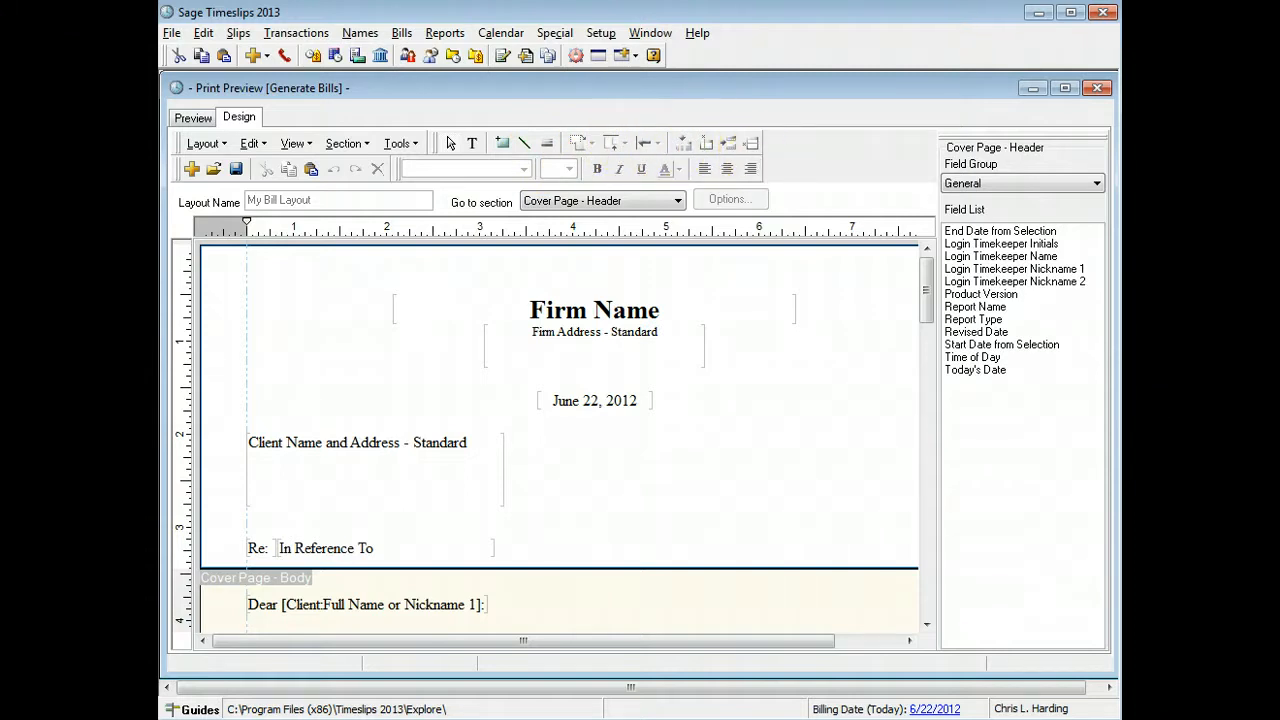
{"action": "left_click", "coordinate": [357, 442]}
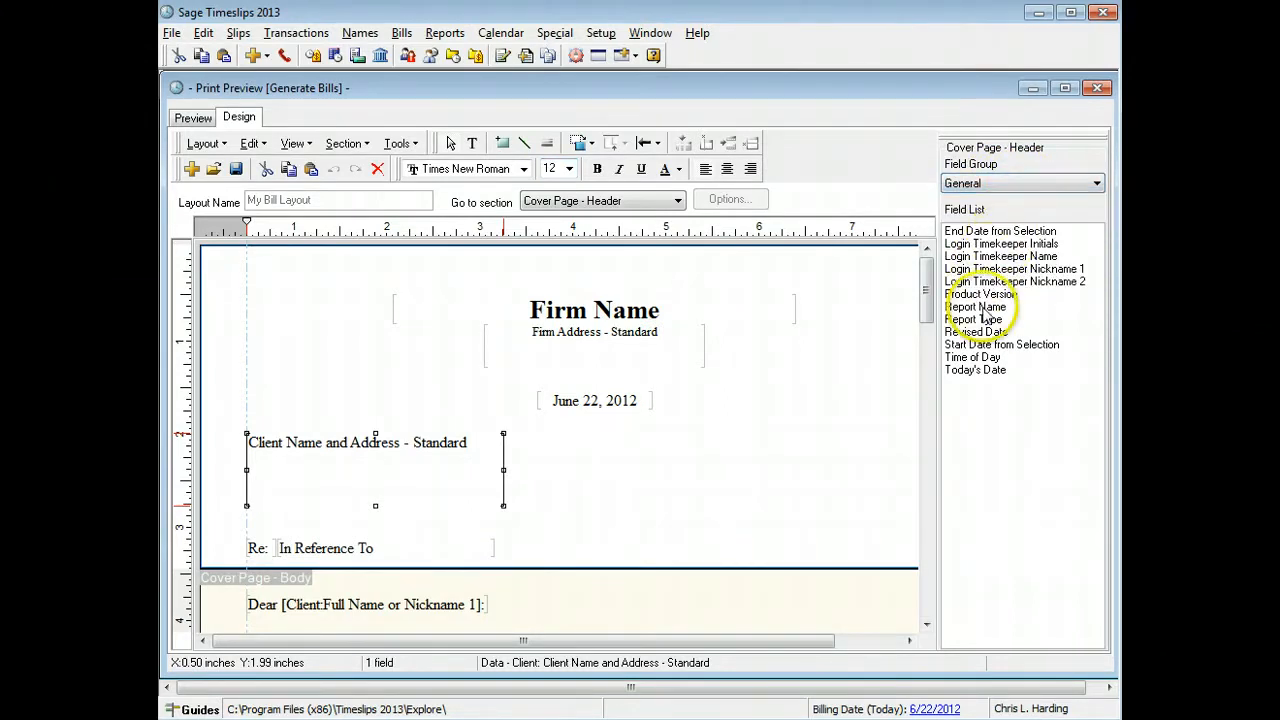
{"action": "left_click", "coordinate": [975, 369]}
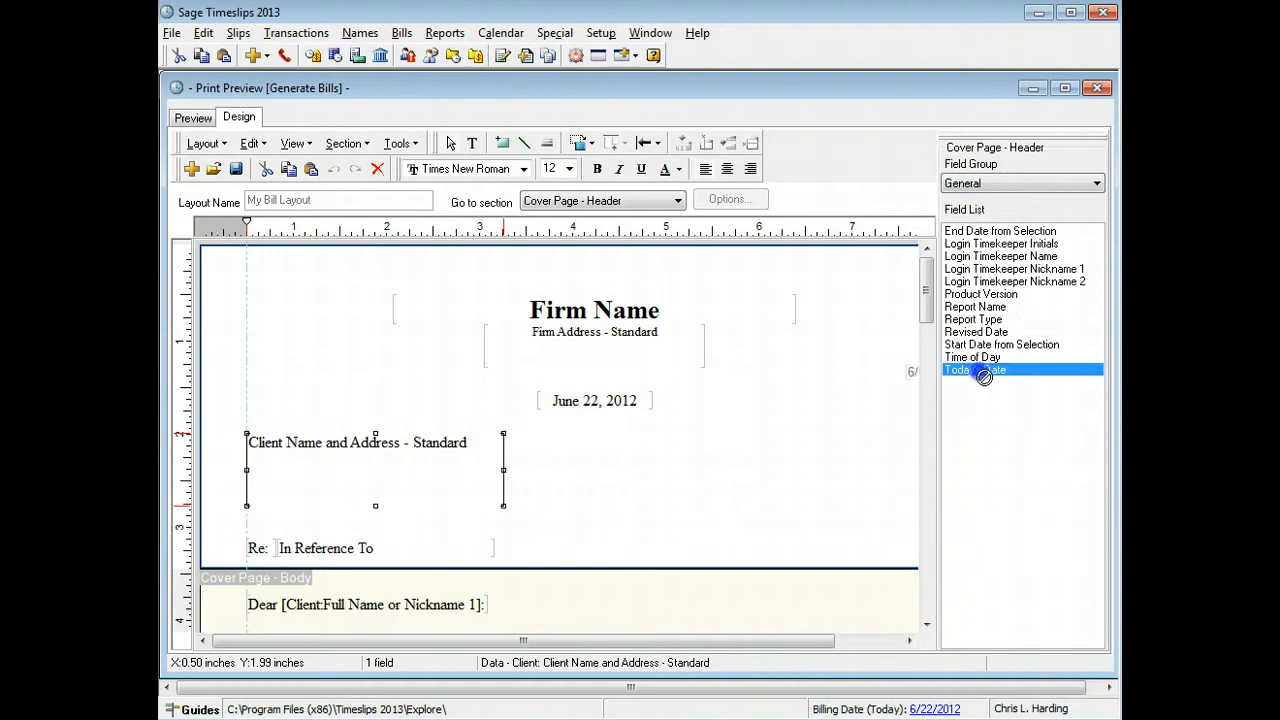
{"action": "left_click", "coordinate": [974, 369]}
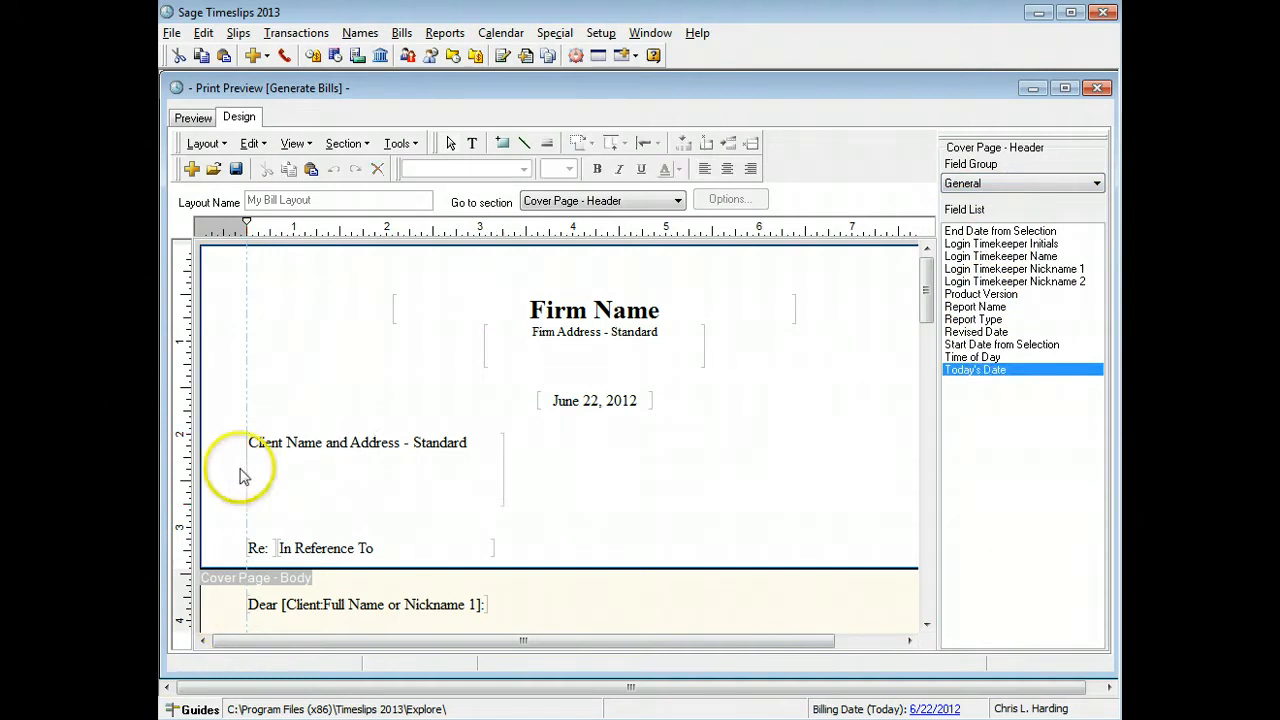
{"action": "mouse_move", "coordinate": [260, 220]}
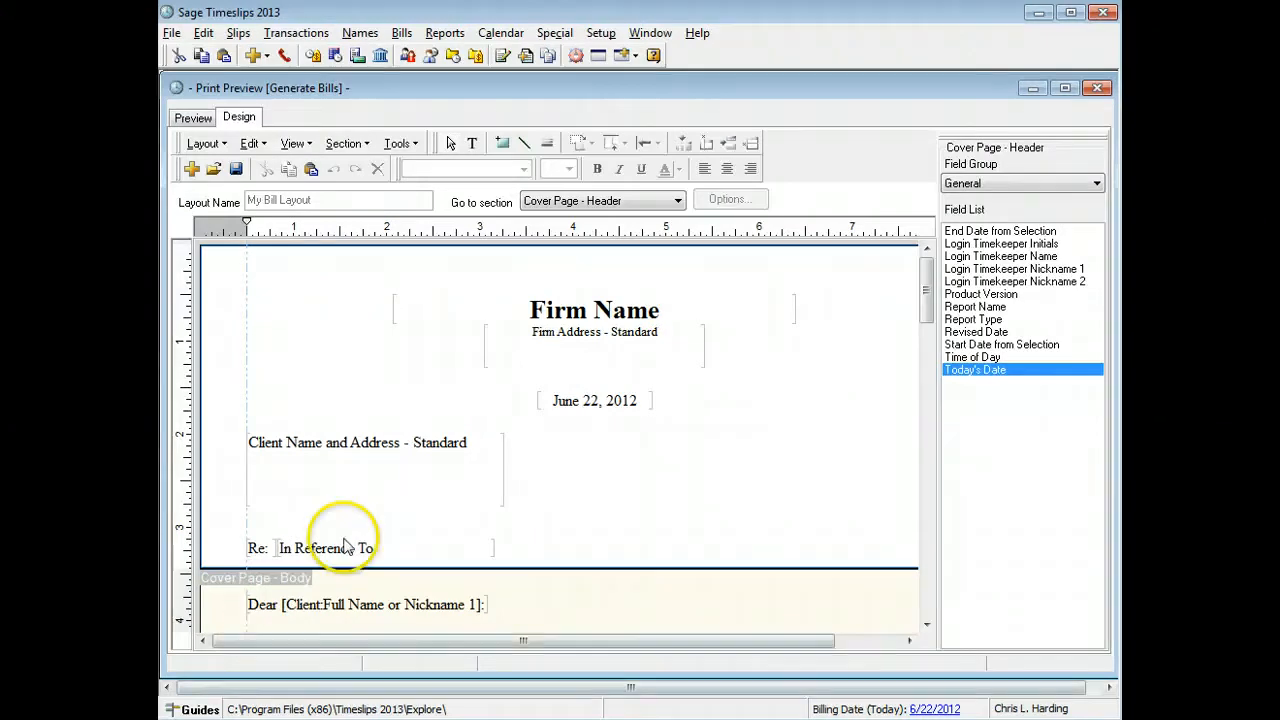
- Jump to the Time Charges - Itemized section via the Go to section list
{"action": "left_click", "coordinate": [678, 201]}
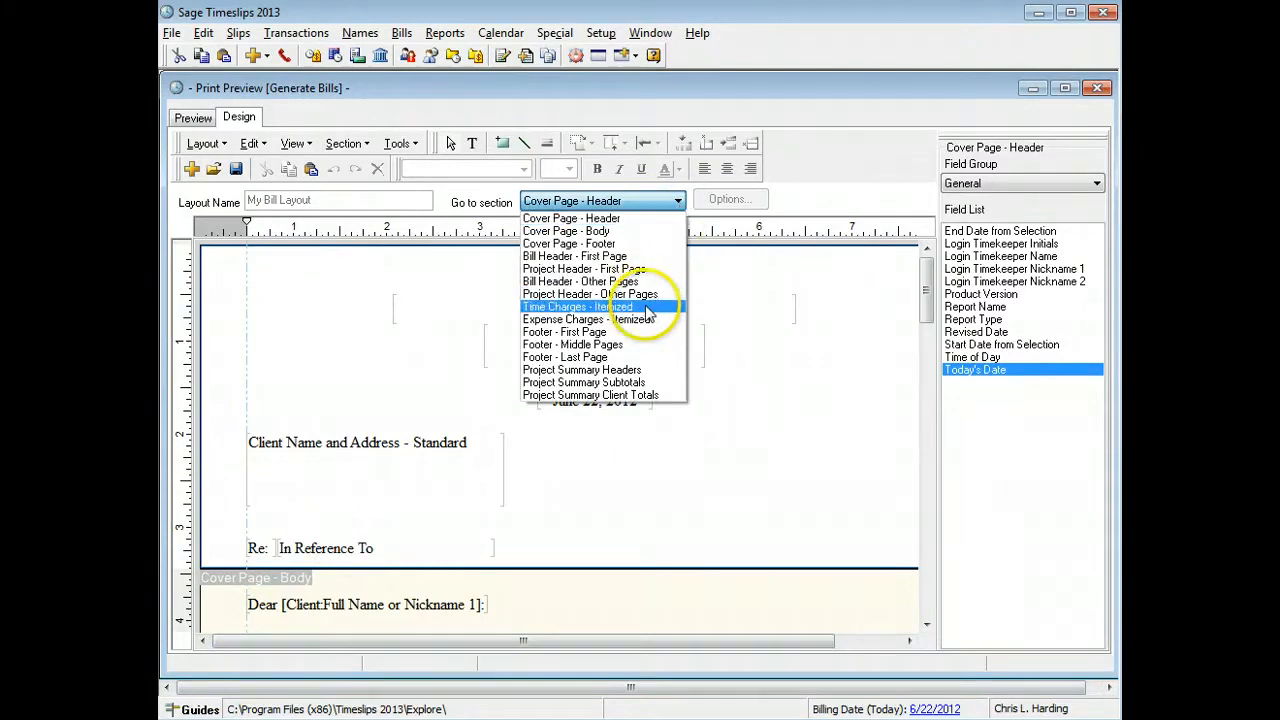
{"action": "left_click", "coordinate": [578, 306]}
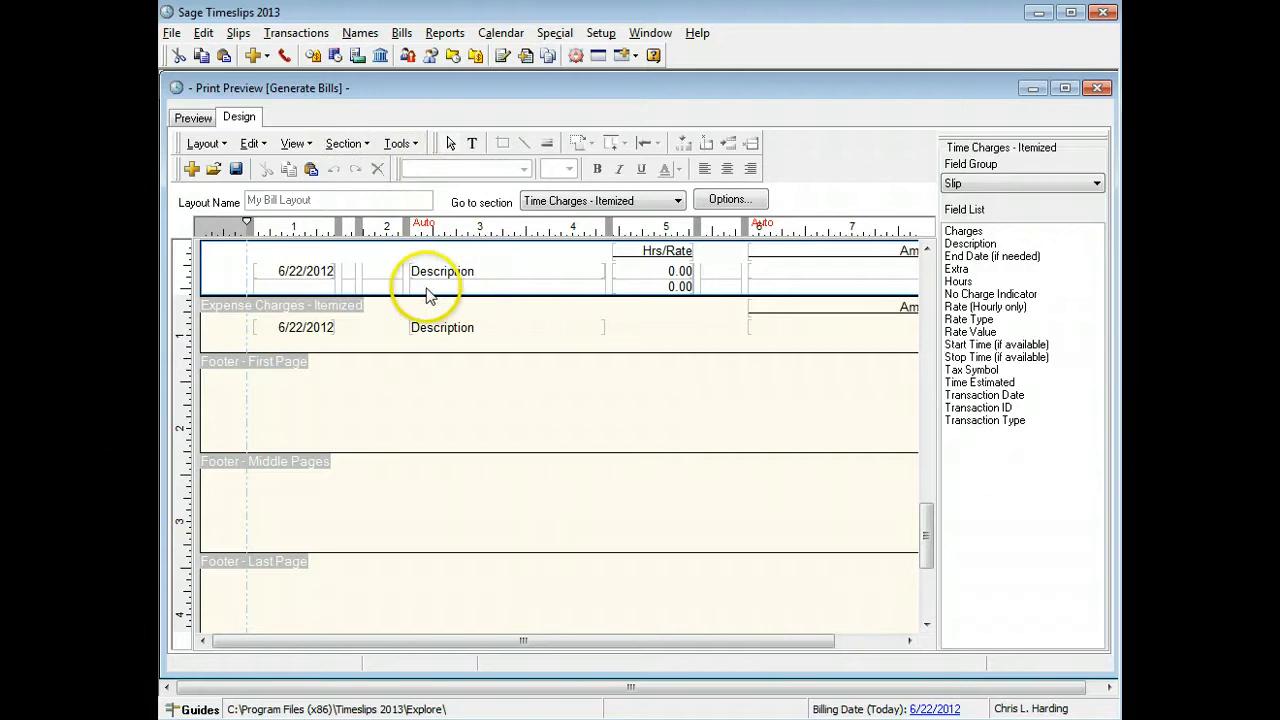
{"action": "mouse_move", "coordinate": [805, 280]}
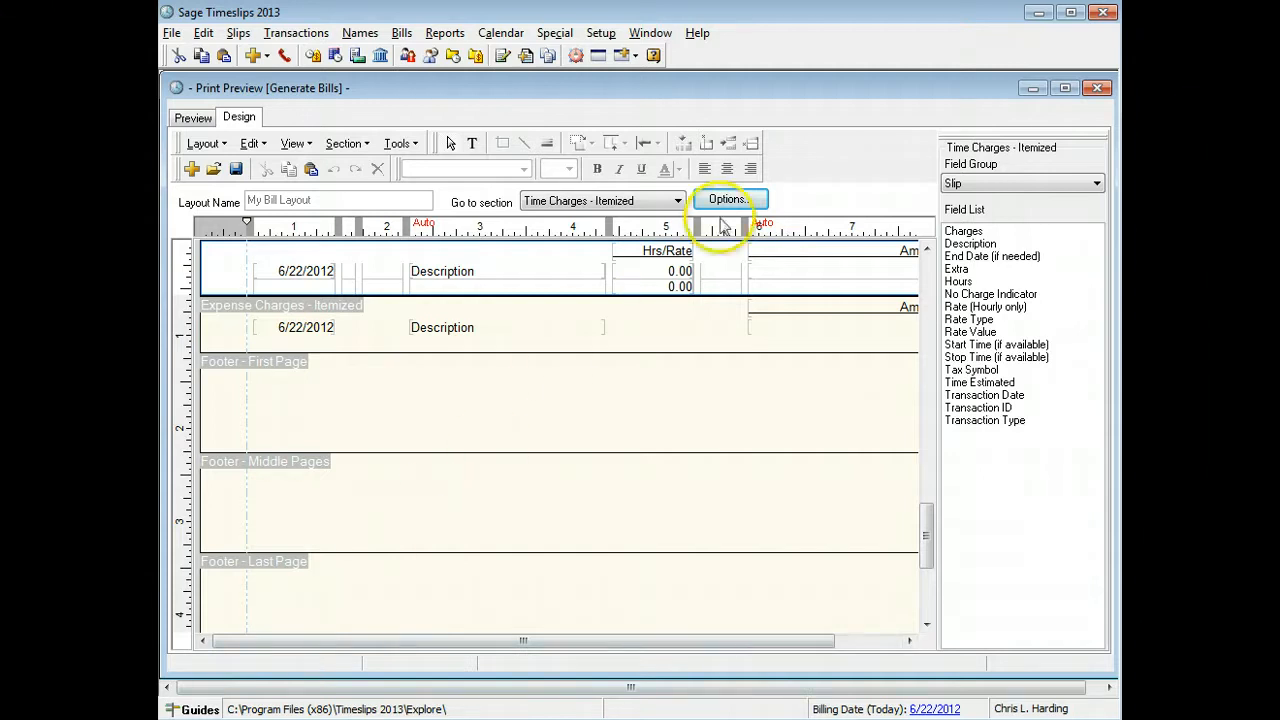
{"action": "left_click", "coordinate": [727, 199]}
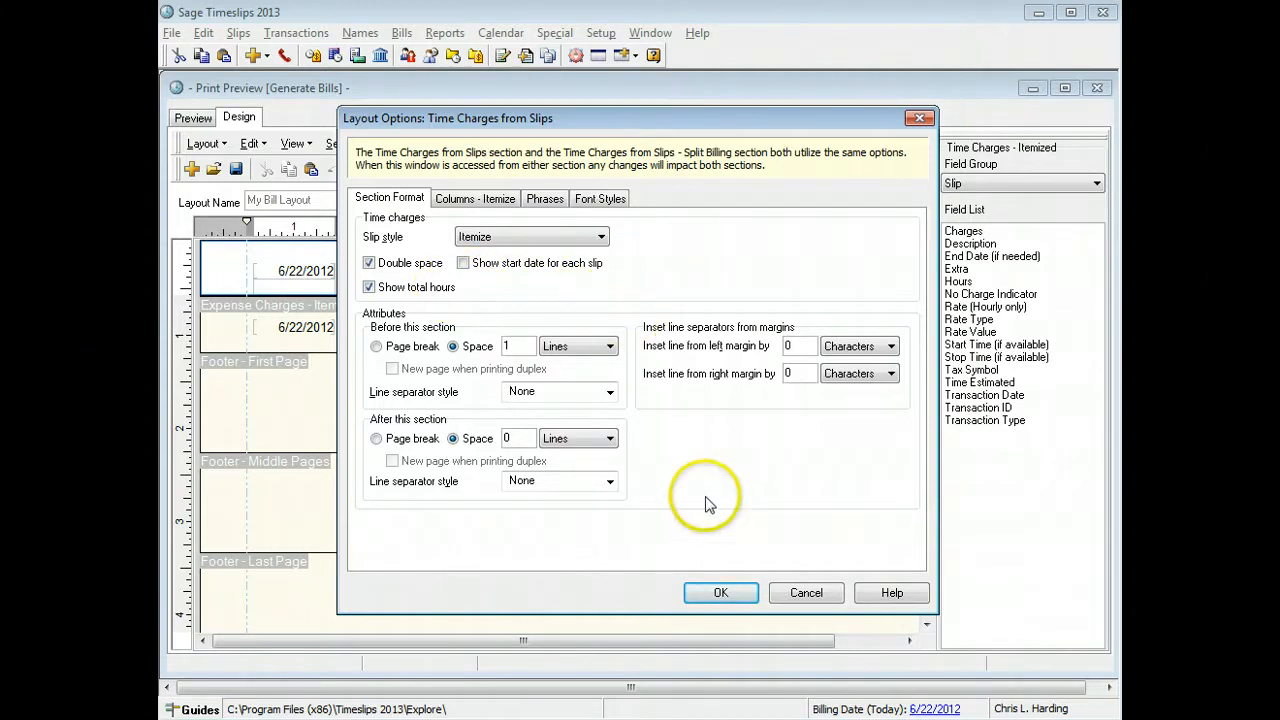
{"action": "left_click", "coordinate": [720, 592]}
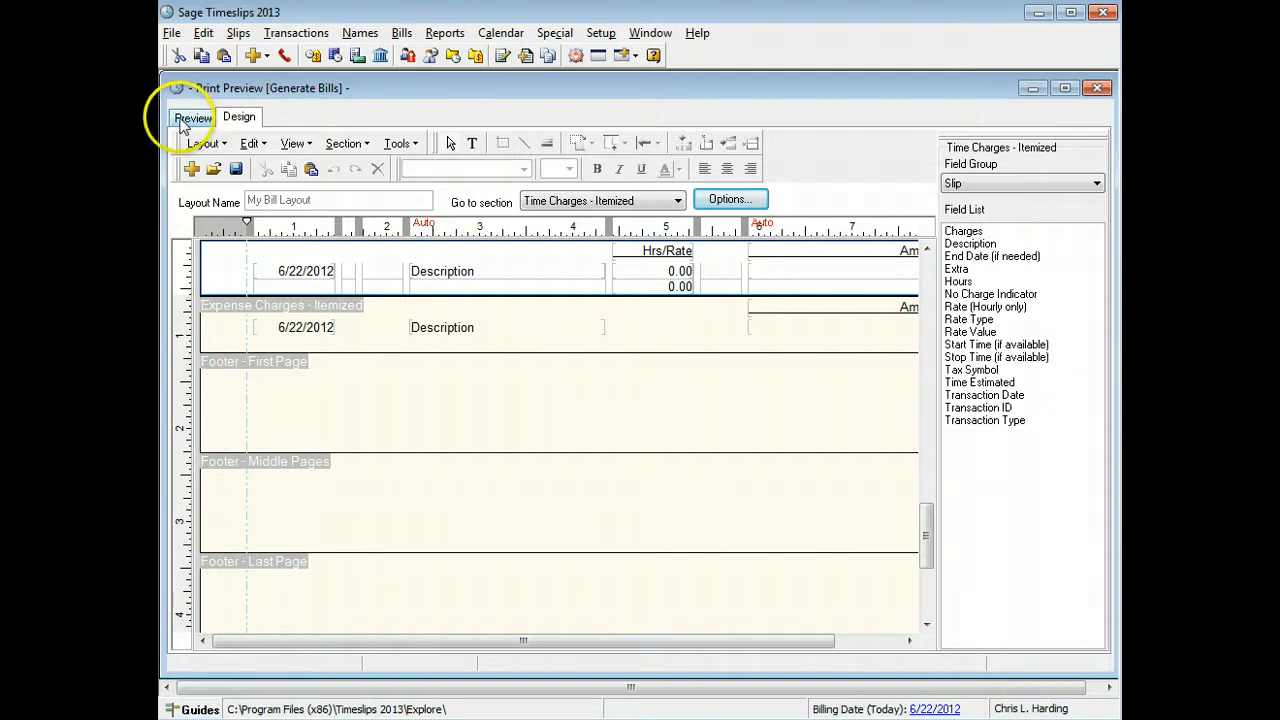
- Preview the layout for client ABC and scroll to the professional services entries
{"action": "left_click", "coordinate": [192, 117]}
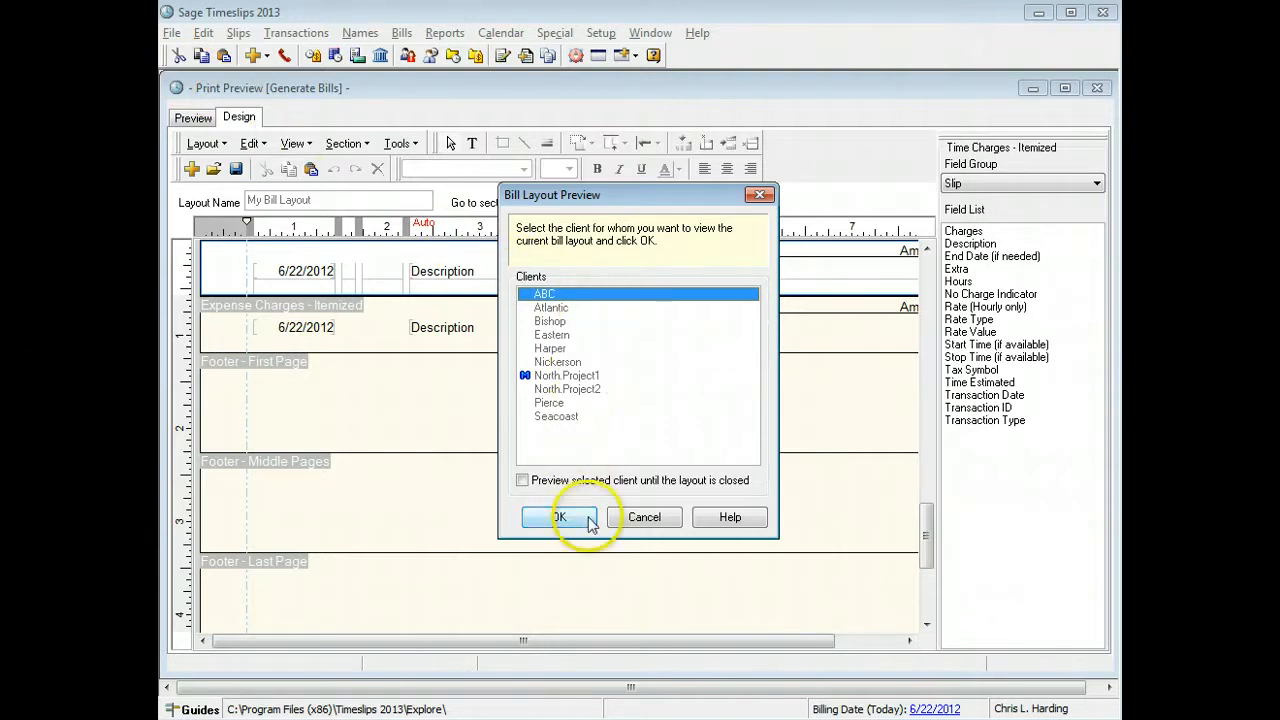
{"action": "left_click", "coordinate": [559, 517]}
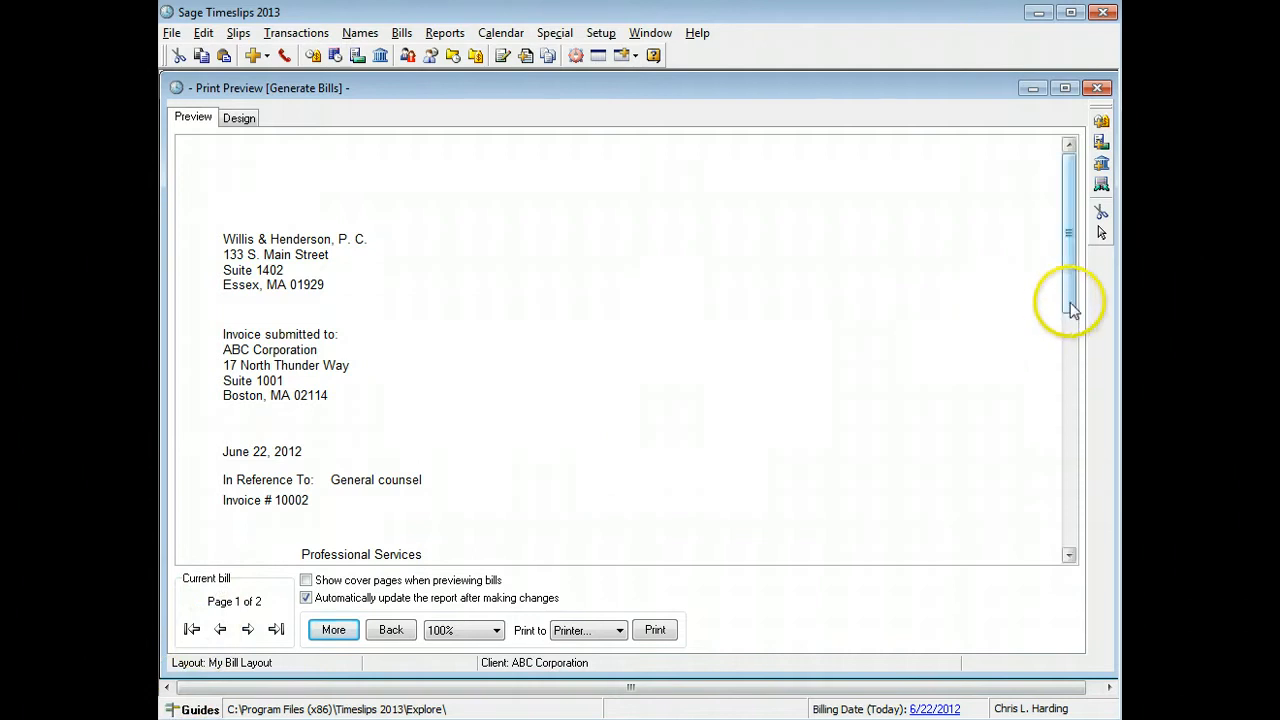
{"action": "left_click_drag", "start_coordinate": [1070, 310], "coordinate": [1070, 420]}
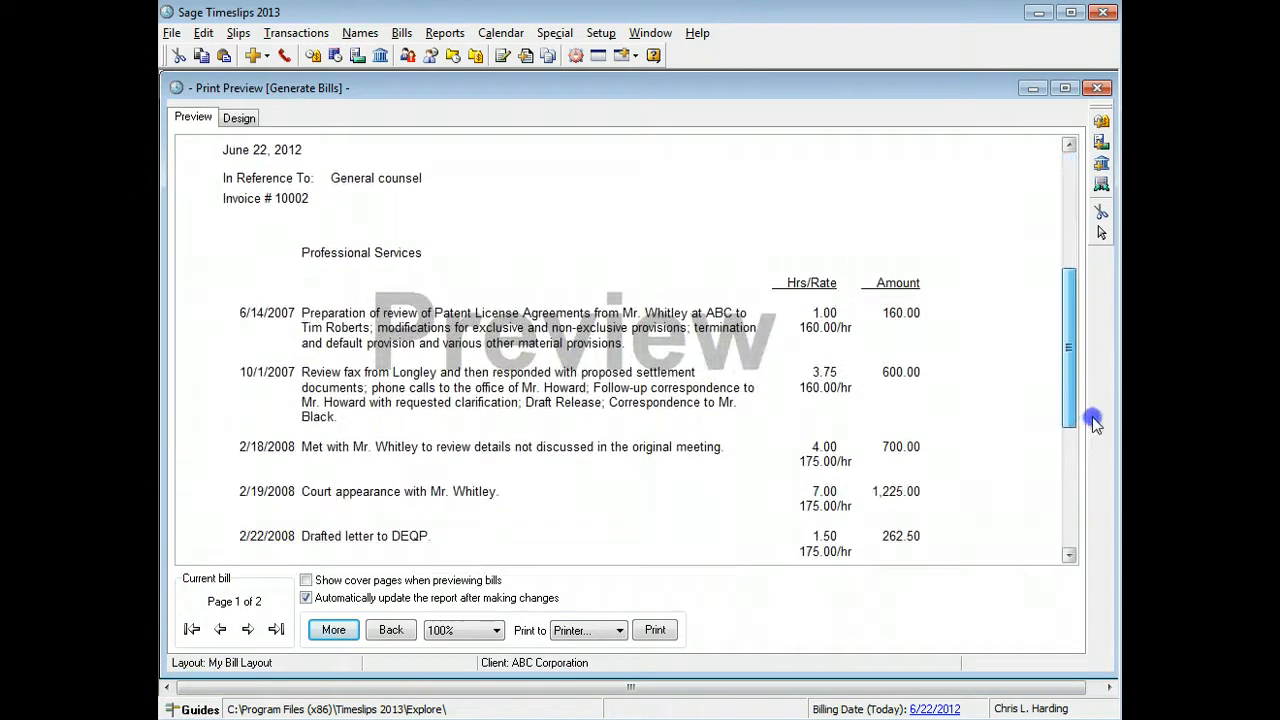